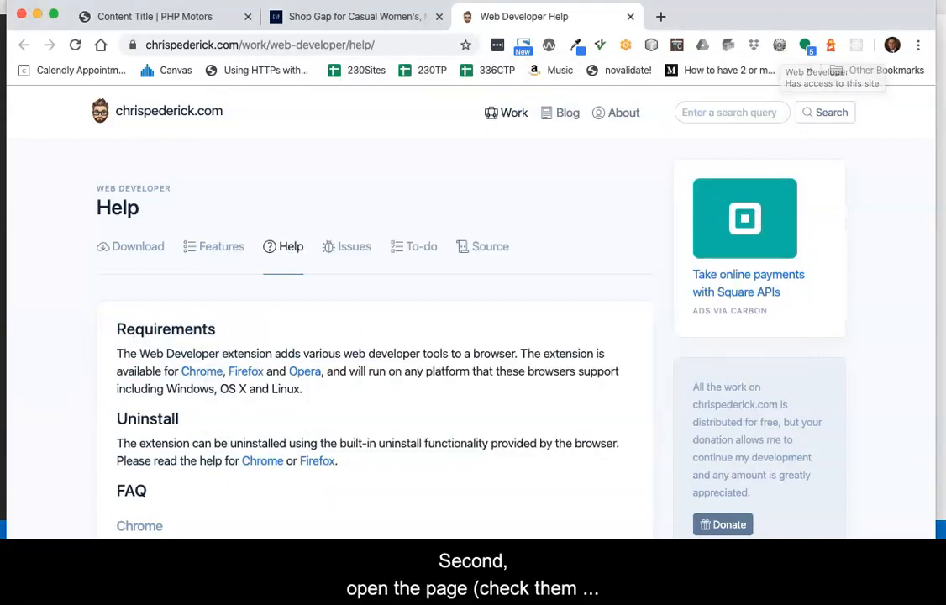
- Switch from the Web Developer help page to the Gap shopping tab
click(353, 16)
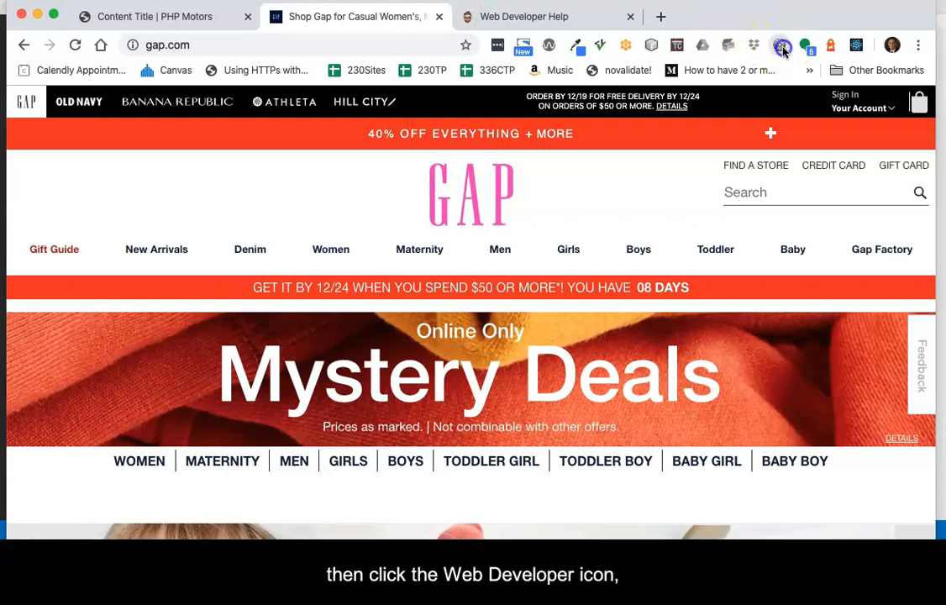
- Validate the Gap page's CSS with the Web Developer extension, then close that results tab
click(779, 44)
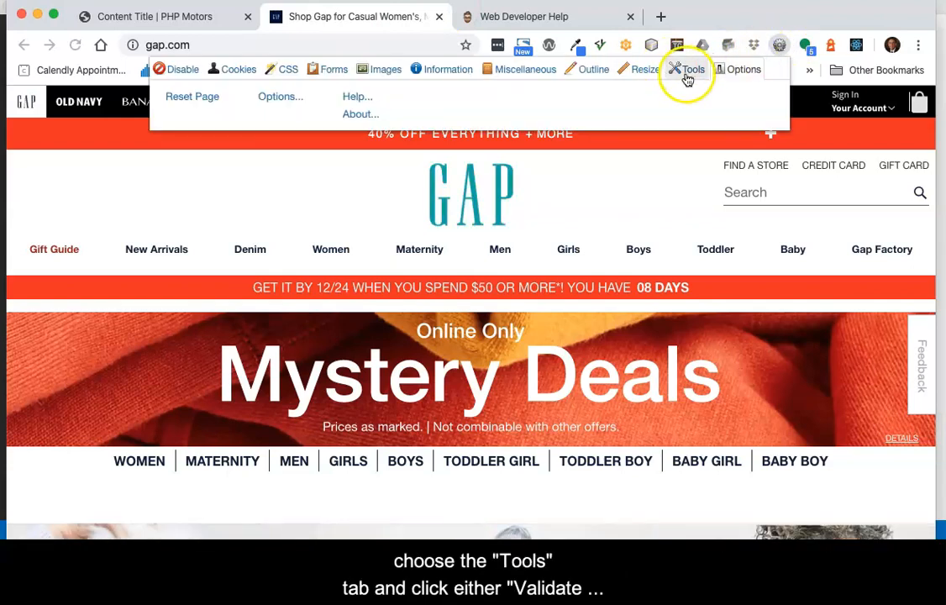
click(692, 69)
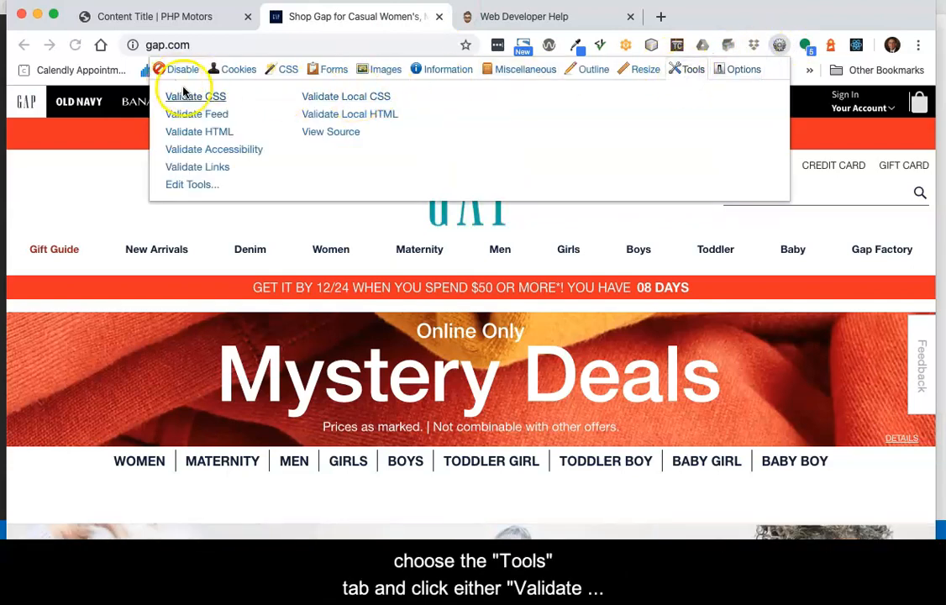
click(194, 96)
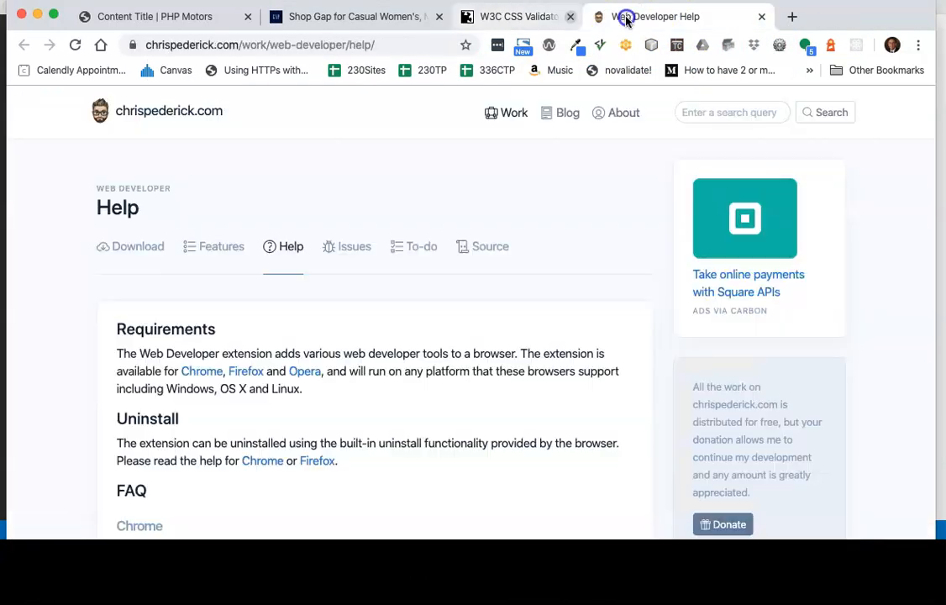
click(353, 16)
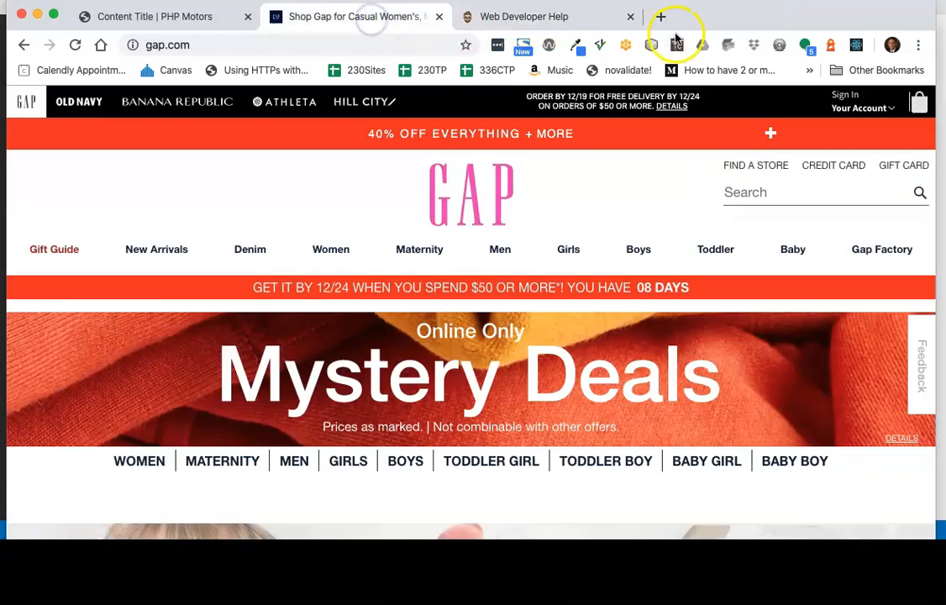
- Send the Gap page's HTML to the W3C Nu Html Checker via Web Developer > Tools
click(779, 44)
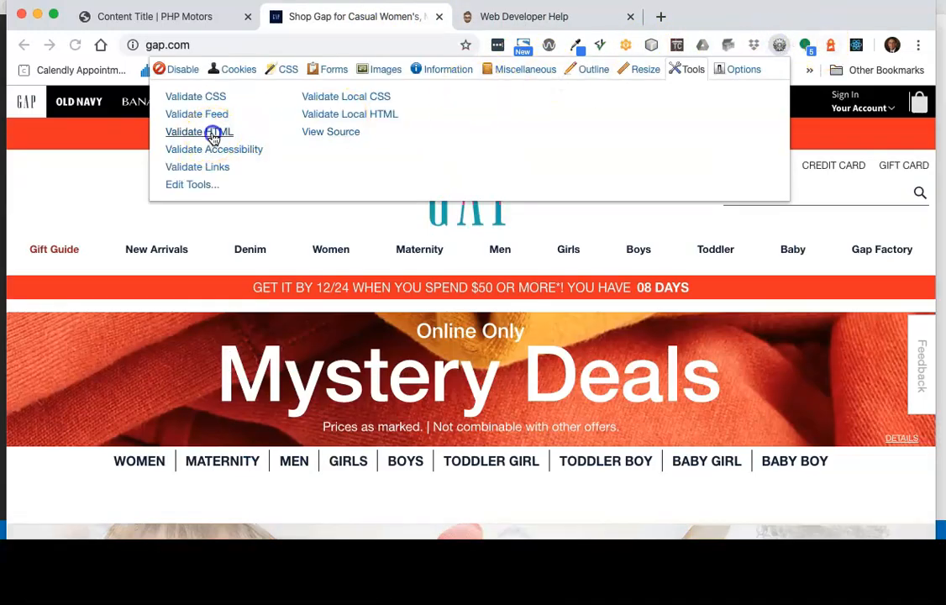
click(200, 131)
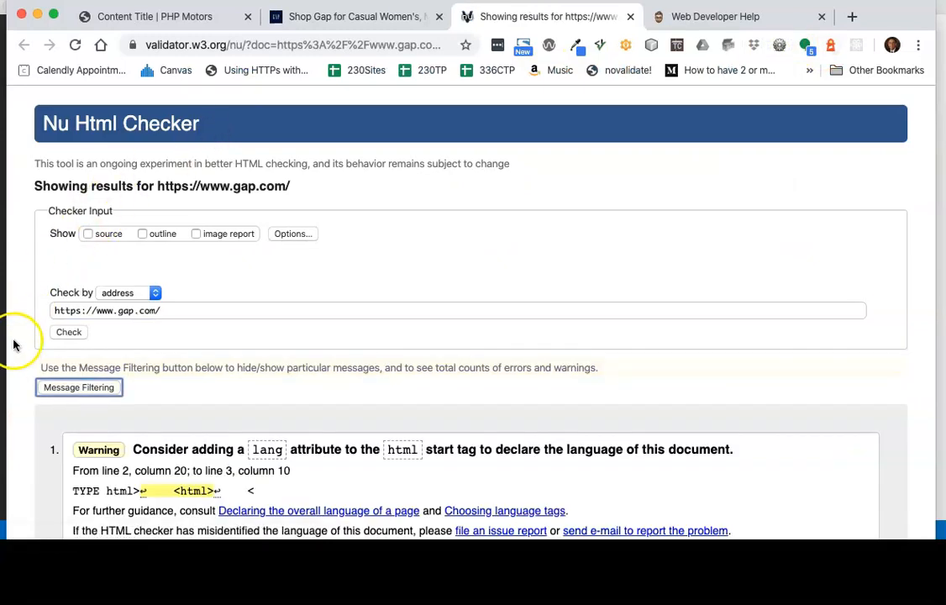
- Review the Gap validation results, then return to the 'Content Title | PHP Motors' tab
scroll(down, 3)
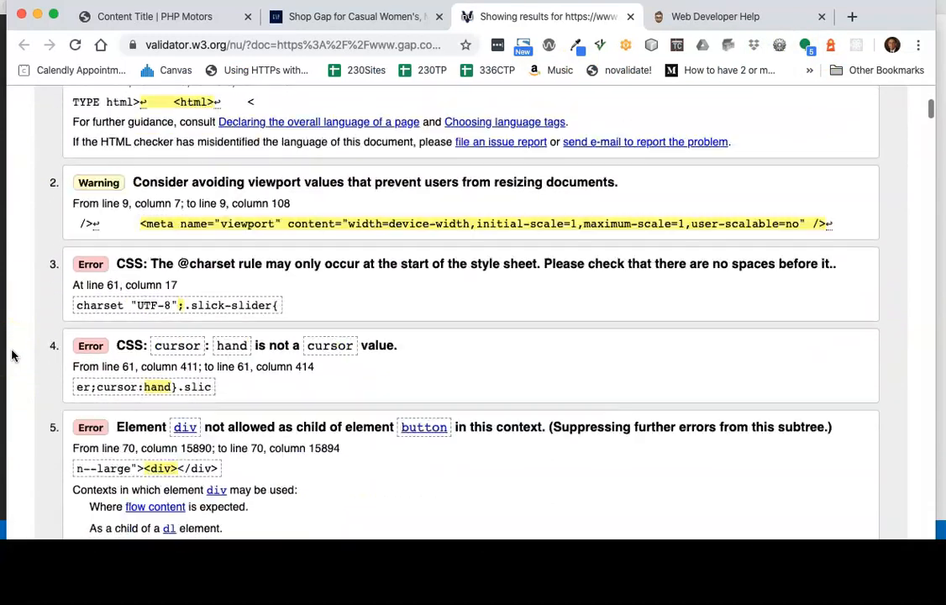
click(155, 16)
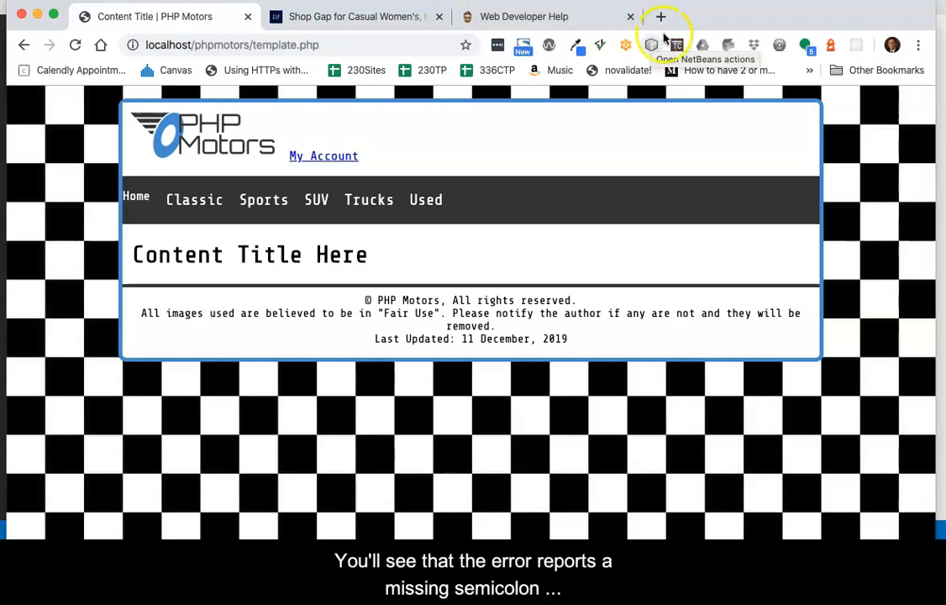
- Start a local CSS validation of the PHP Motors template from the Web Developer extension
click(779, 44)
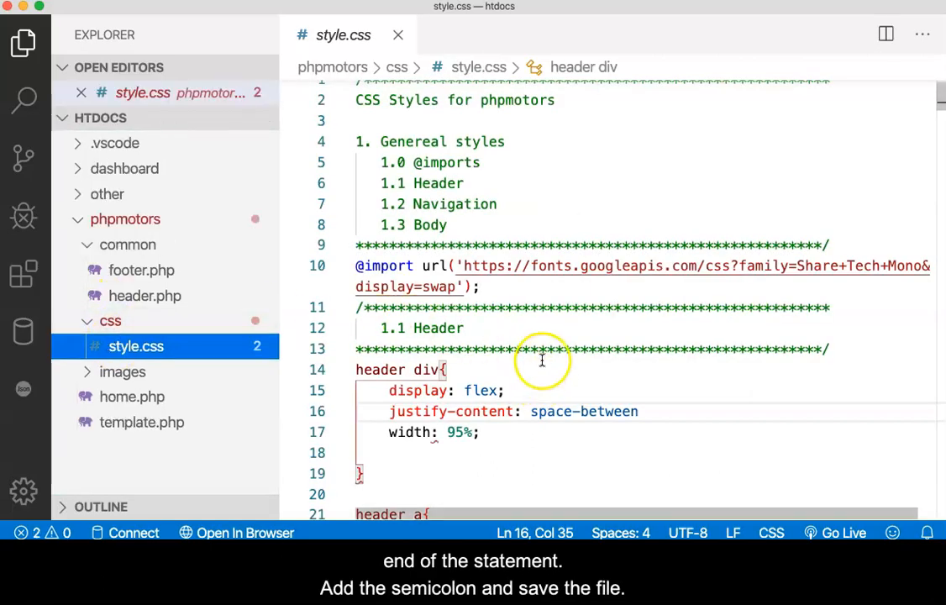
- End the justify-content: space-between declaration in style.css with ';' and return to Chrome
scroll(down, 3)
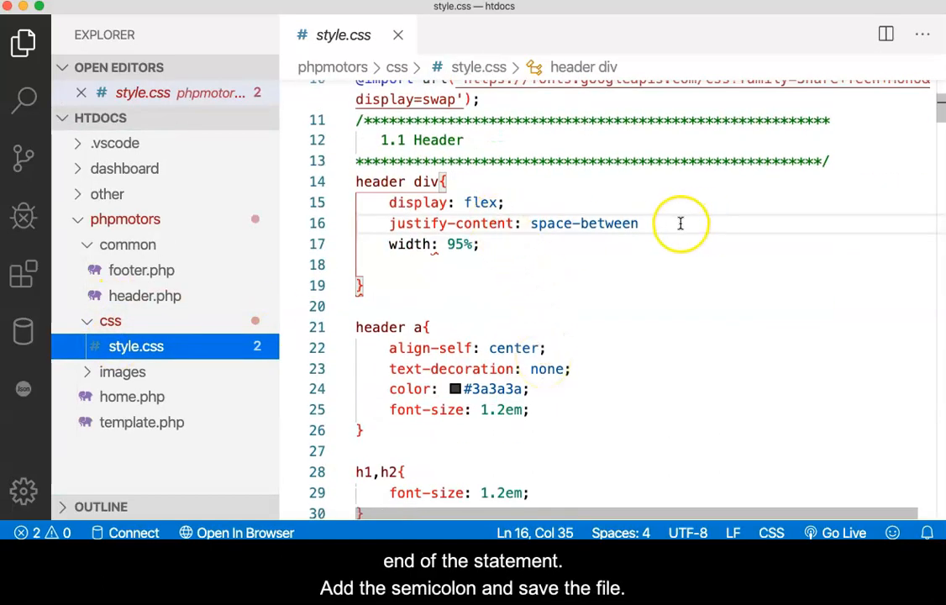
text(;)
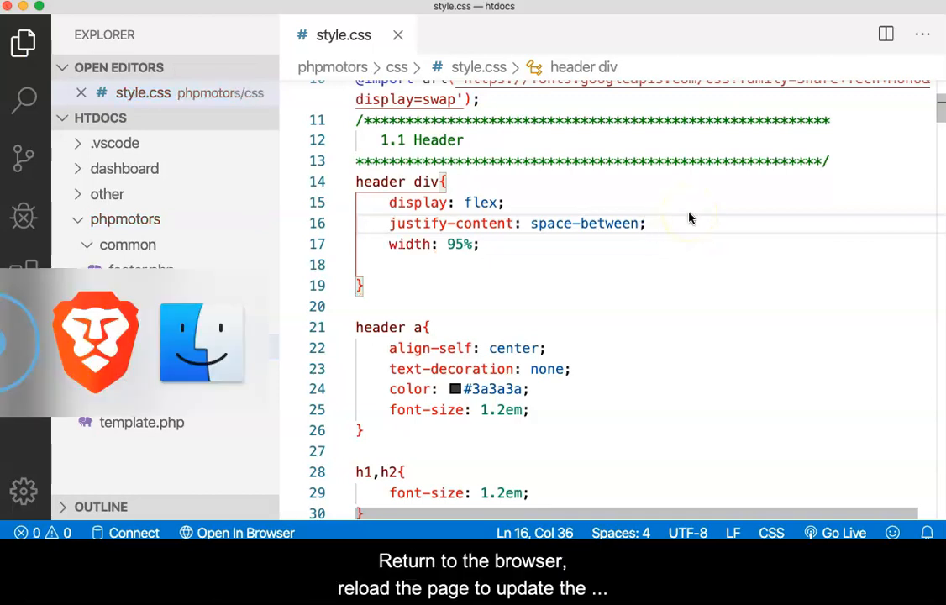
click(353, 16)
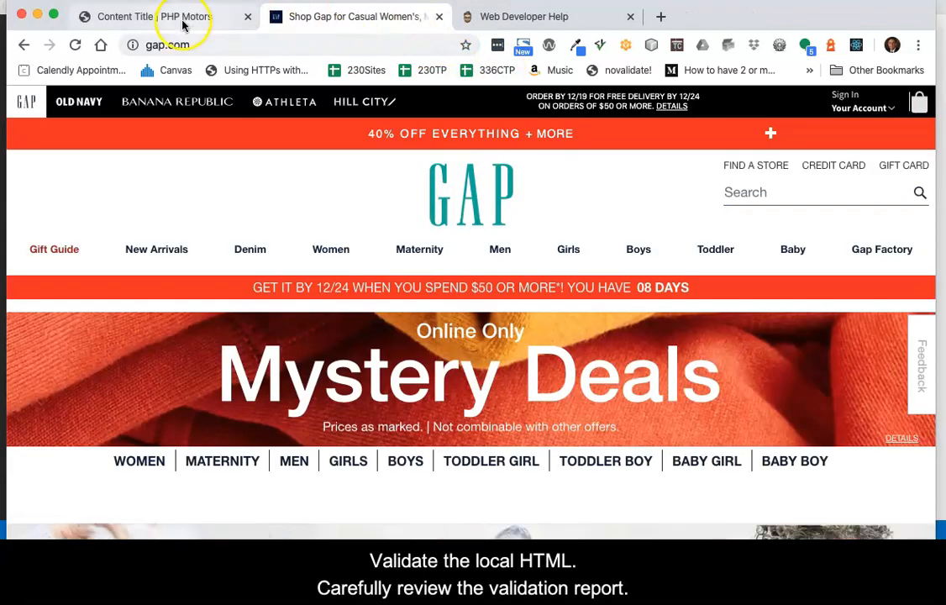
- Run Validate Local HTML on the PHP Motors template page
click(155, 16)
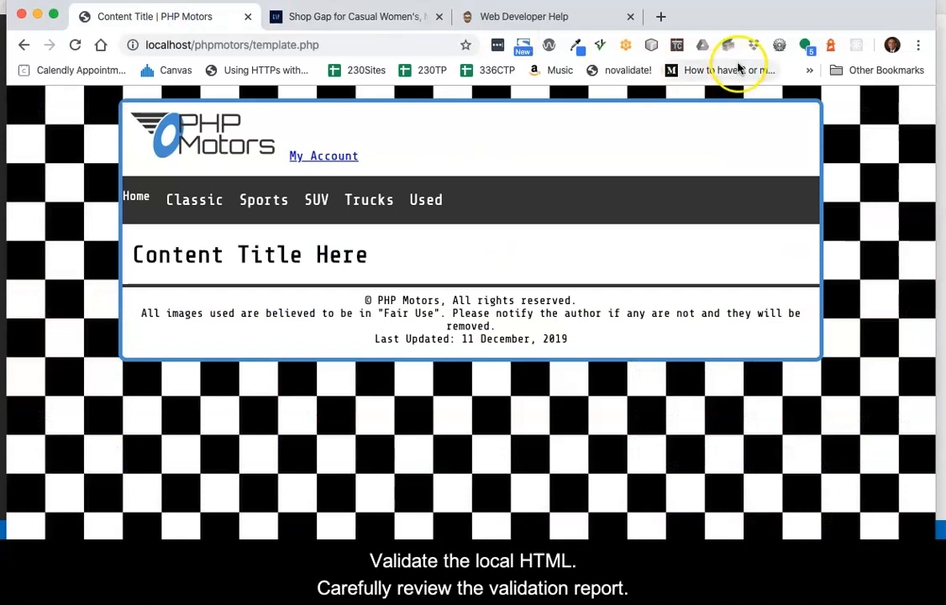
click(693, 69)
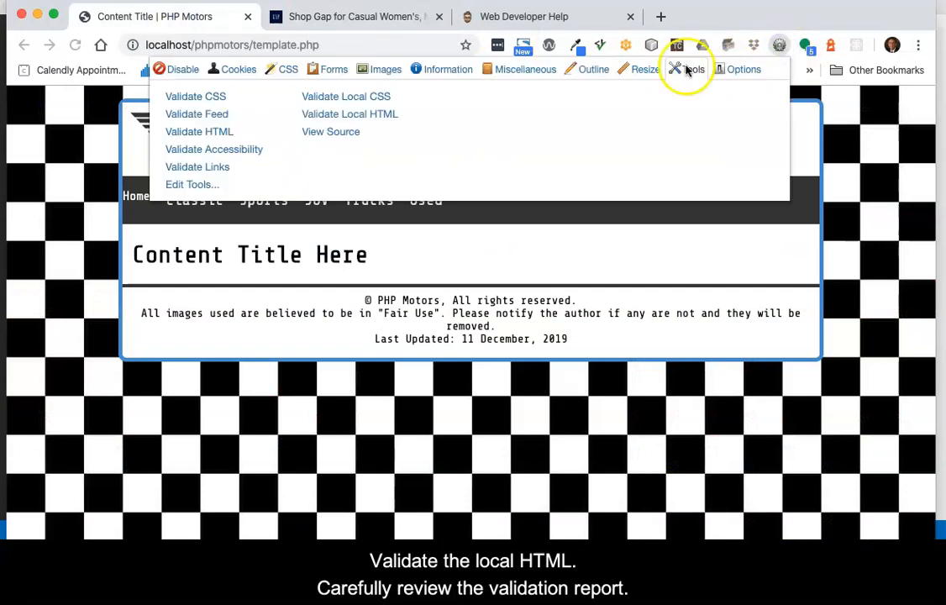
click(350, 113)
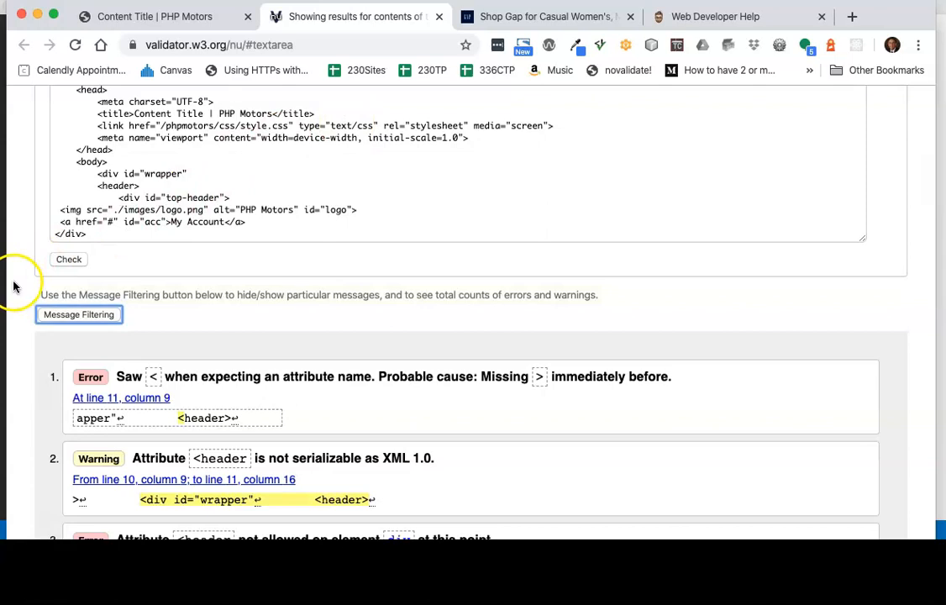
- Review the template's checker errors and highlight the missing '>' before line 11
scroll(down, 3)
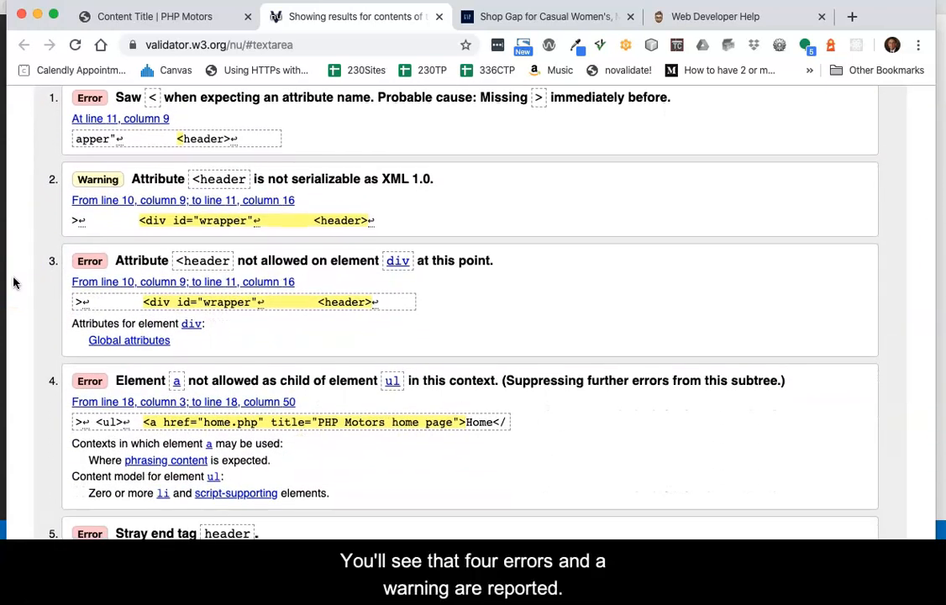
scroll(down, 3)
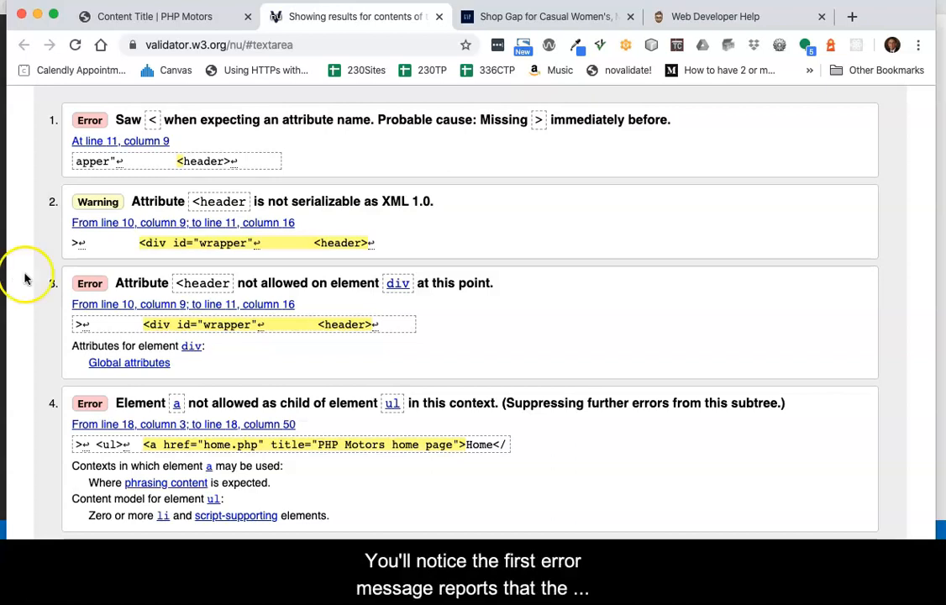
mouse_move(584, 152)
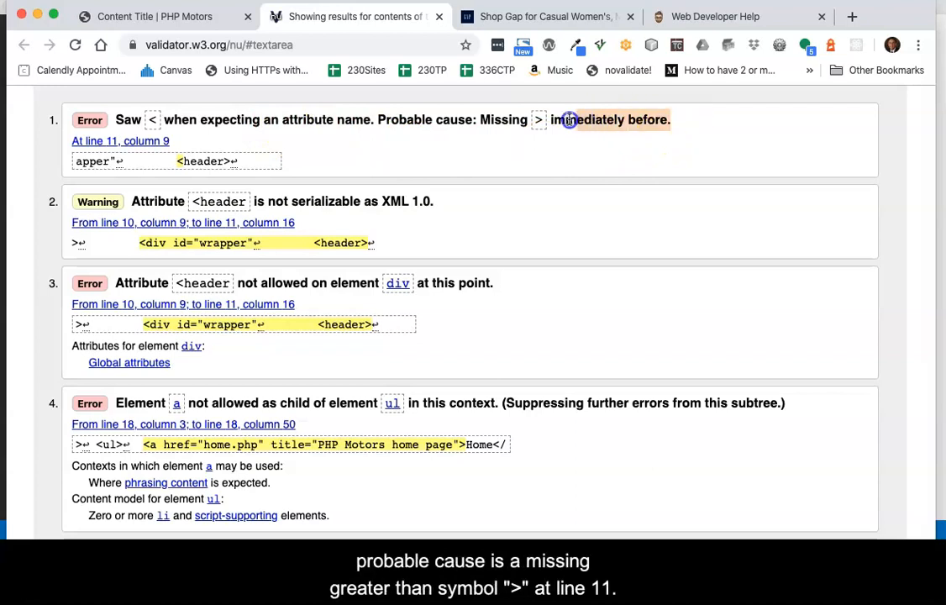
drag(569, 119, 379, 119)
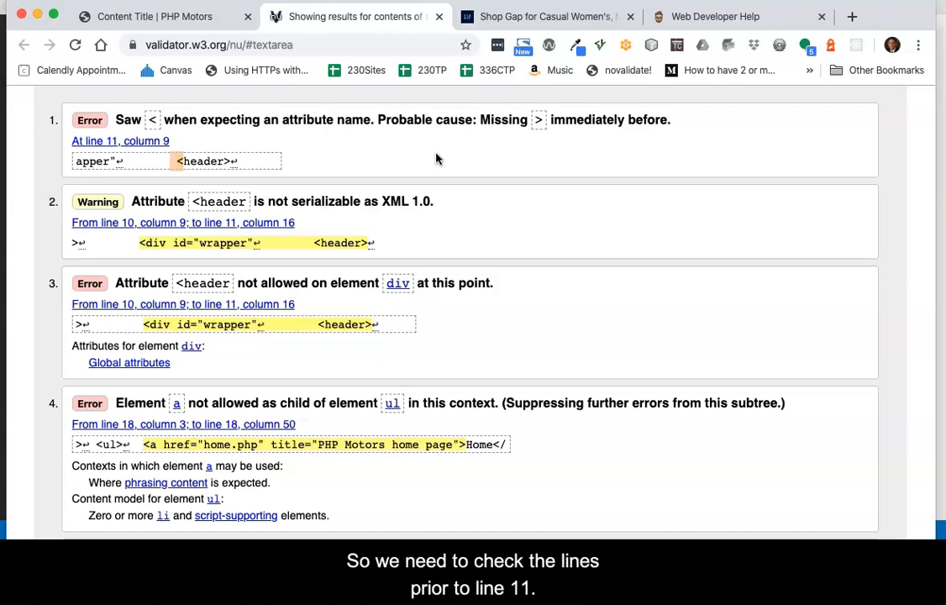
mouse_move(425, 160)
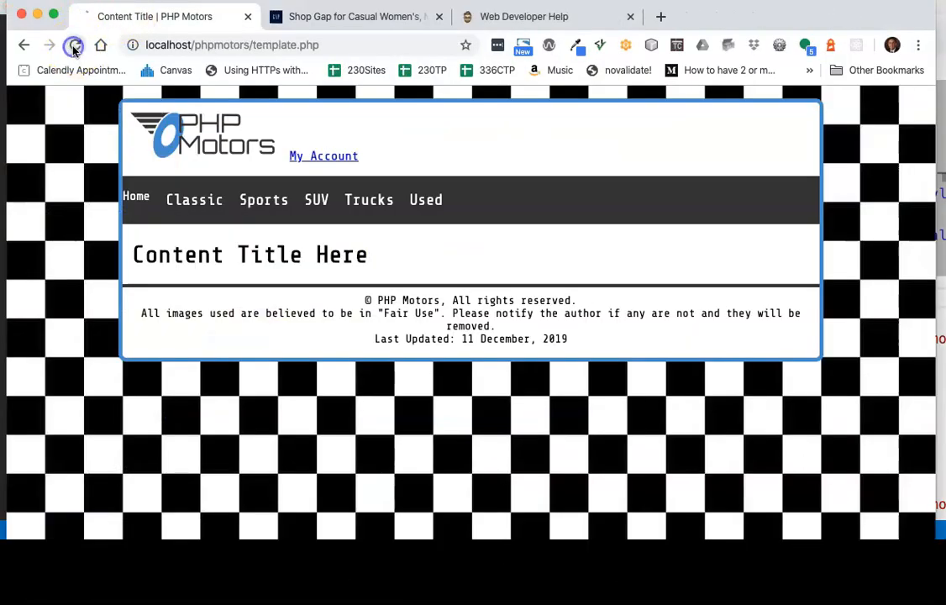
- Reload the fixed template and revalidate its local HTML, leaving the link-inside-ul error
click(74, 45)
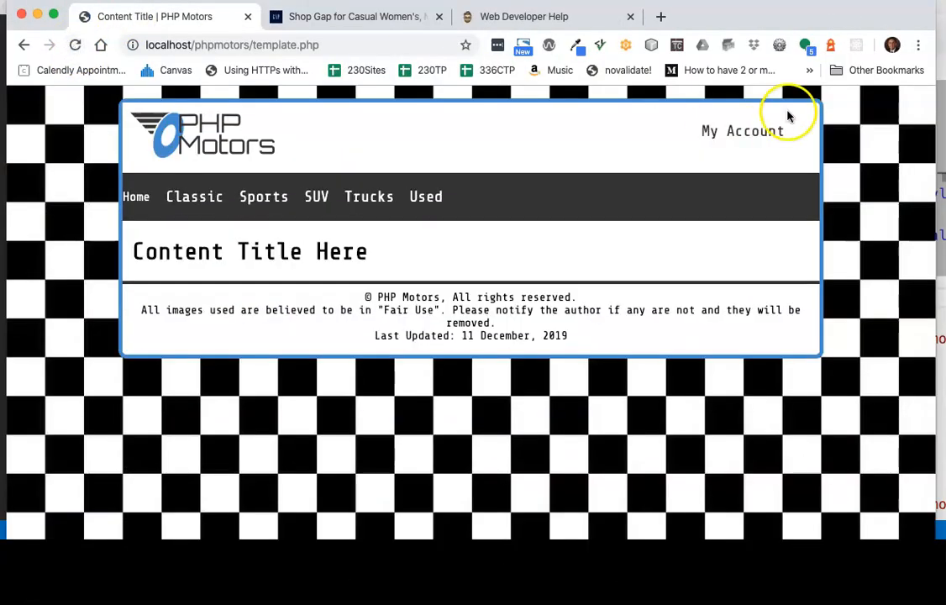
click(632, 69)
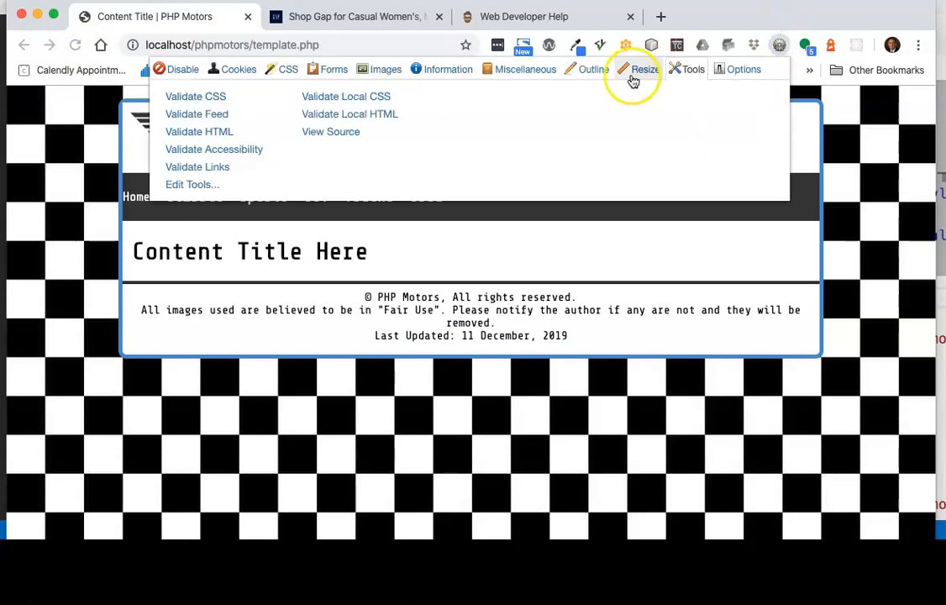
click(331, 131)
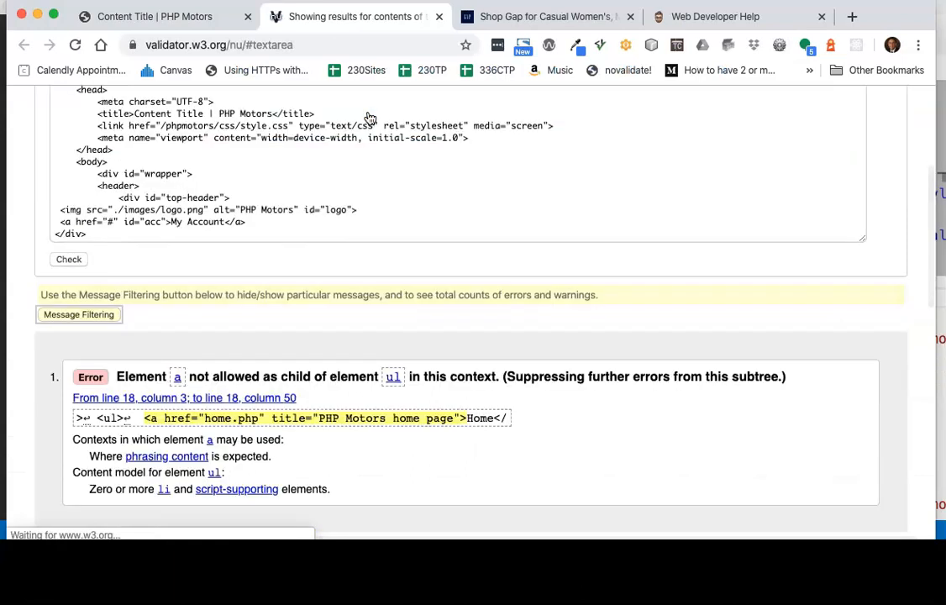
scroll(down, 3)
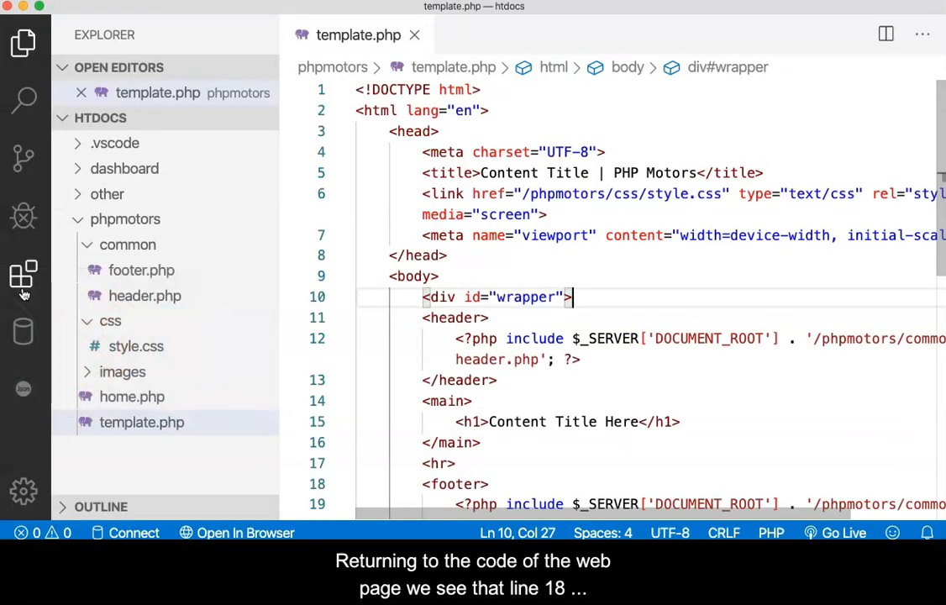
- Put the Home navigation link in header.php inside its own <li> element
scroll(down, 3)
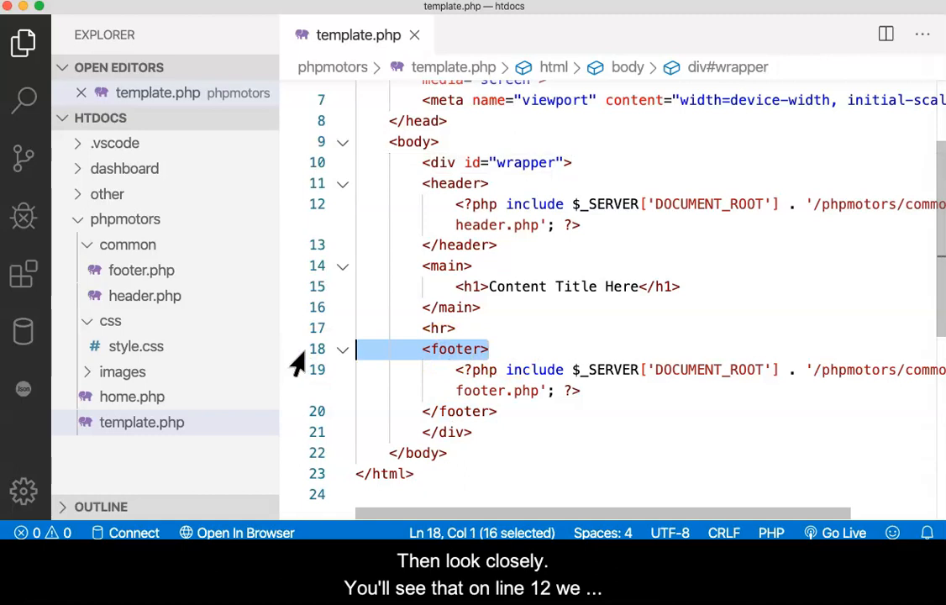
click(580, 225)
text(<li> <a href="home.php" title="PHP Motors home page">Home</a><)
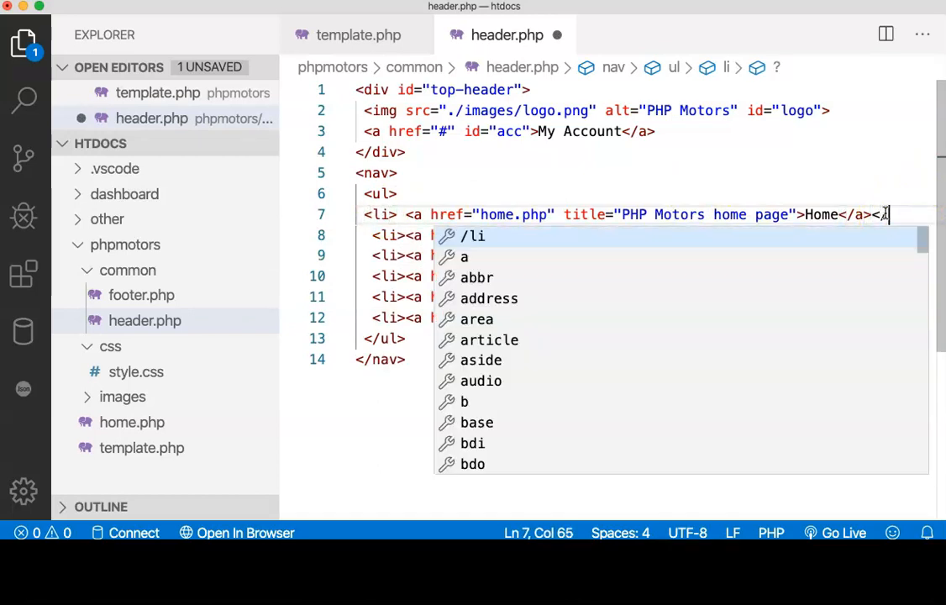
key(Escape)
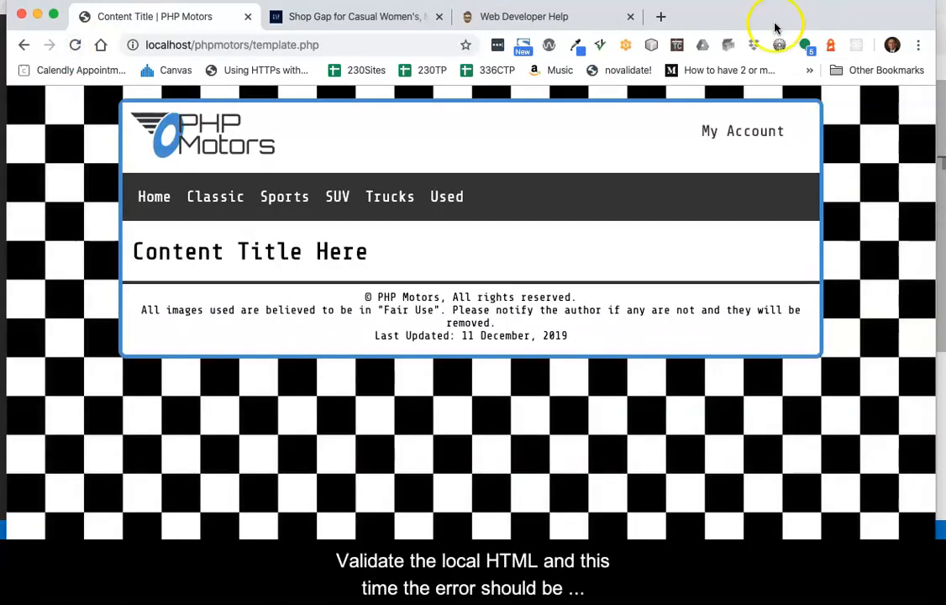
- Revalidate the template's local HTML, confirm 'No errors or warnings', and close the report
click(778, 45)
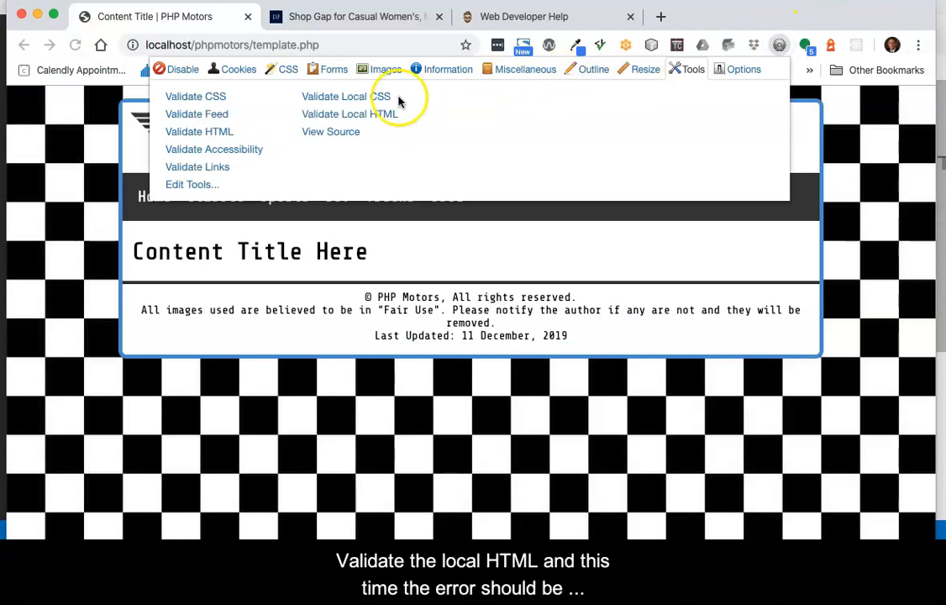
click(348, 113)
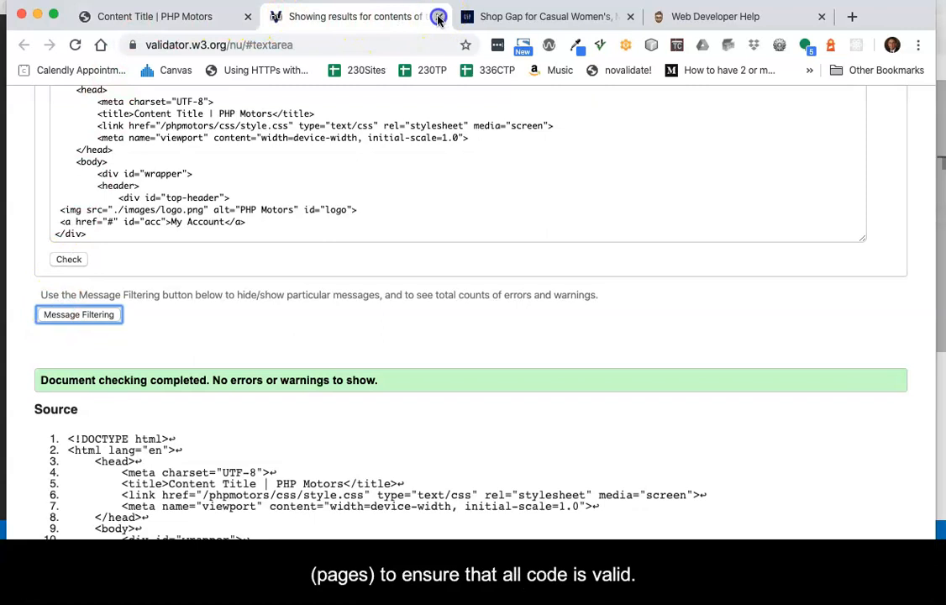
click(154, 16)
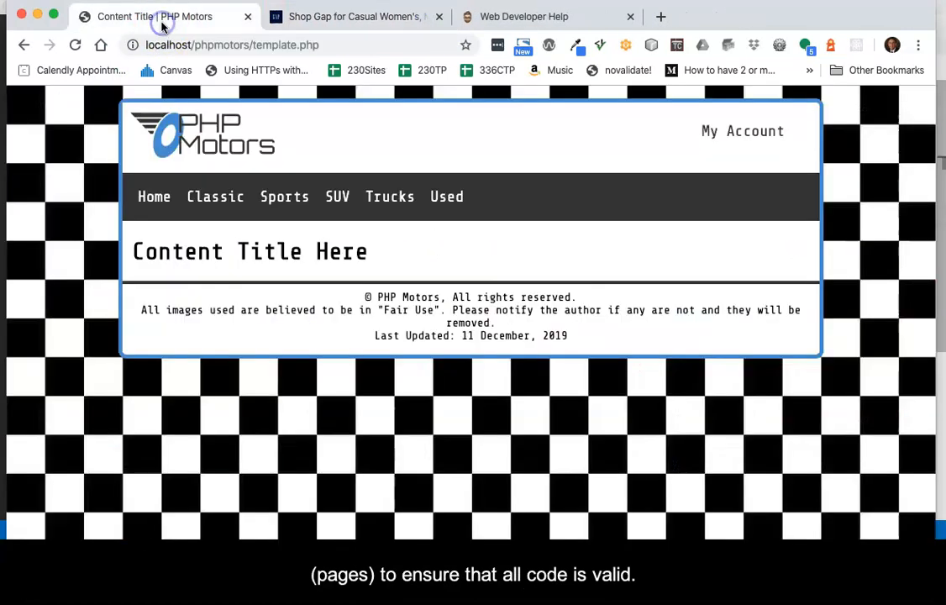